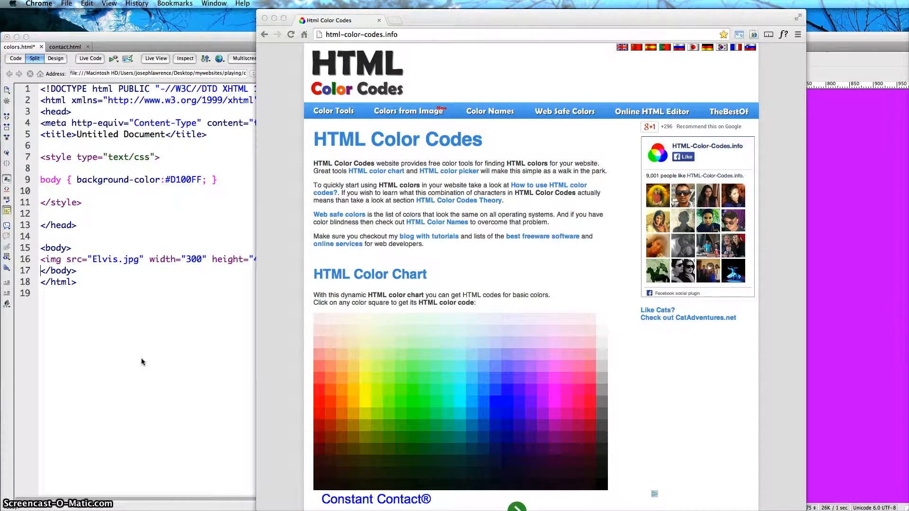
- Pick an orange and a pale yellow swatch from the HTML Color Chart into the recently picked list
left_click(152, 367)
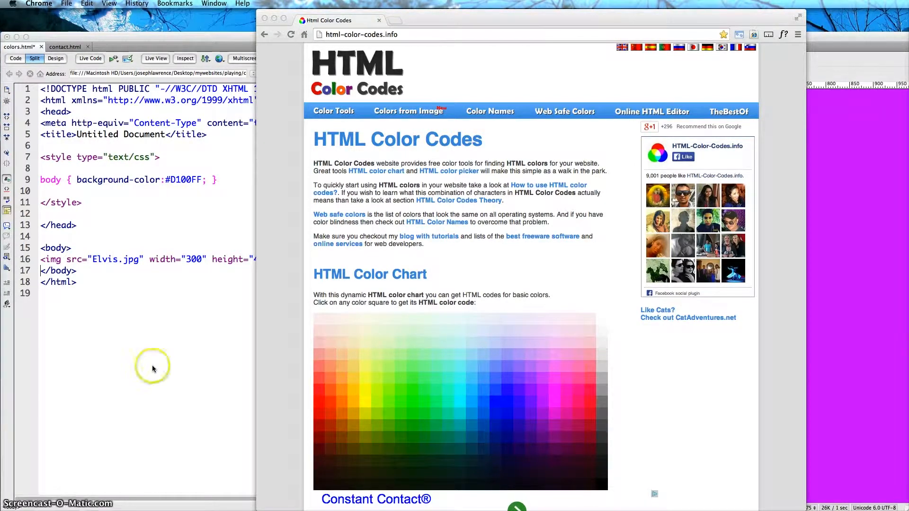
mouse_move(165, 368)
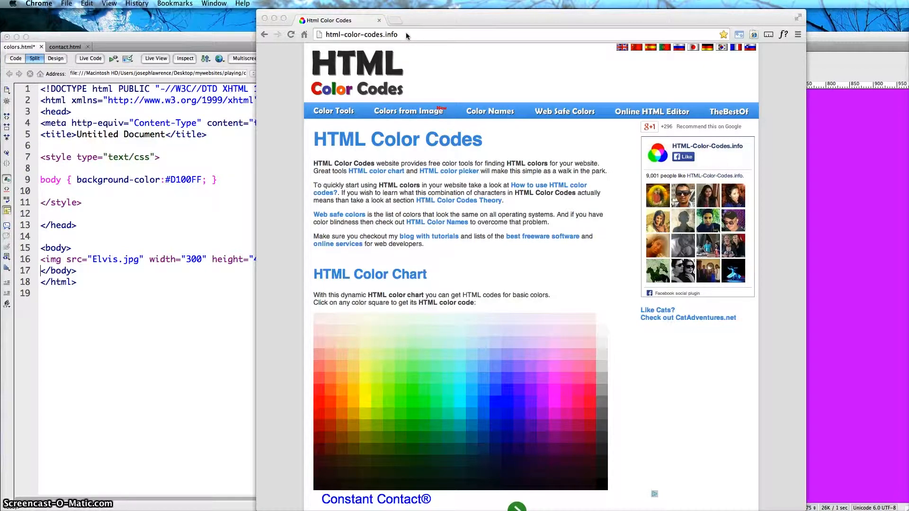
mouse_move(411, 243)
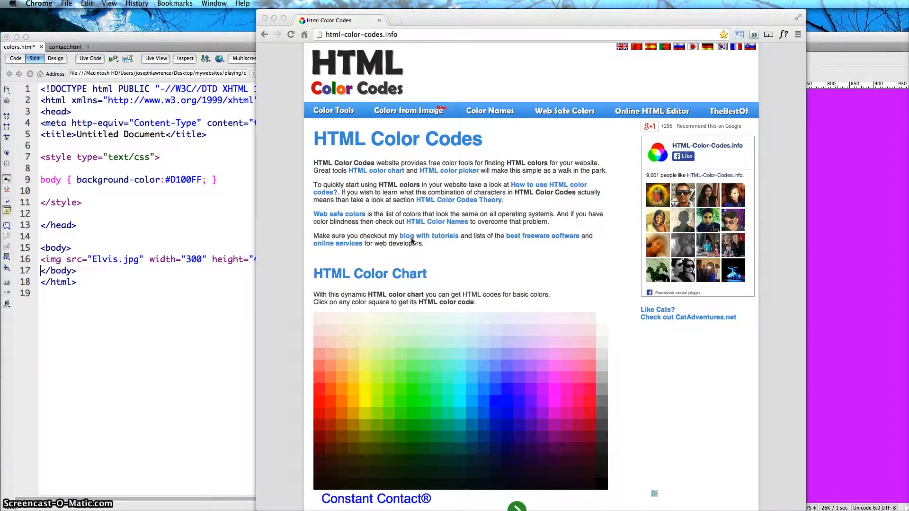
scroll("down", 3)
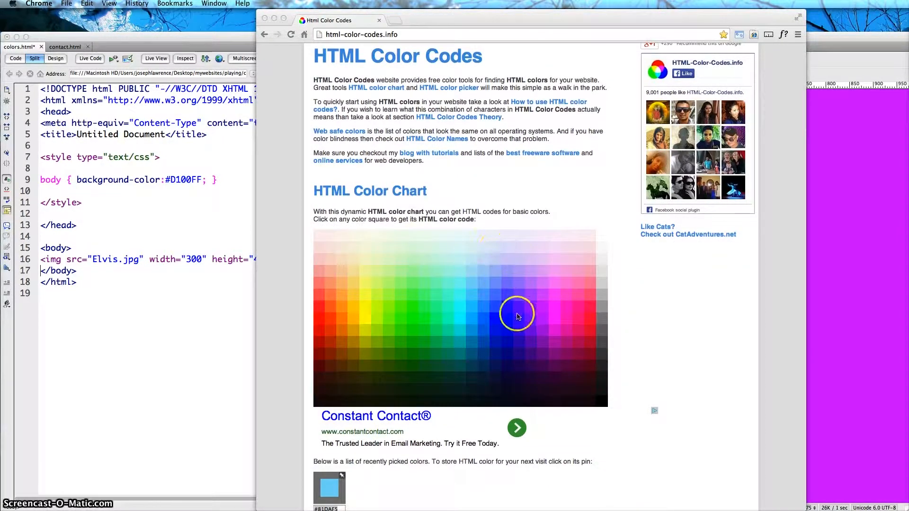
mouse_move(555, 274)
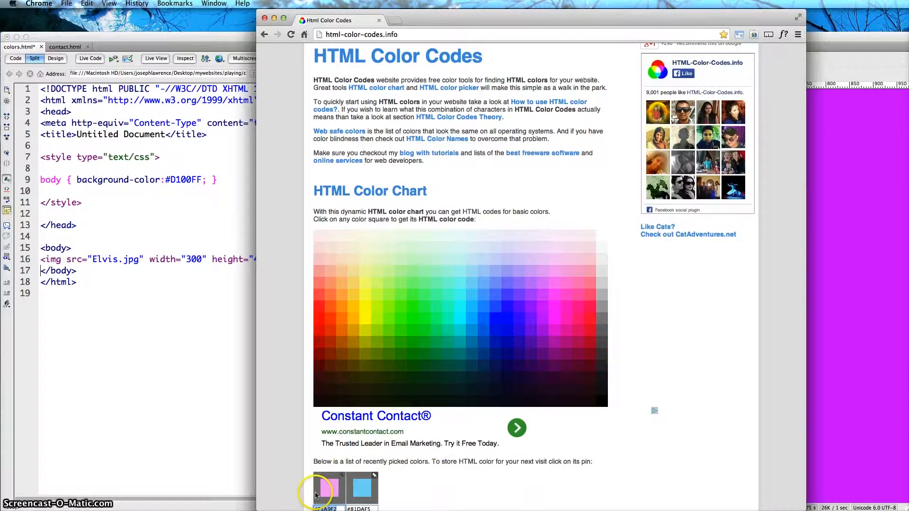
scroll("down", 3)
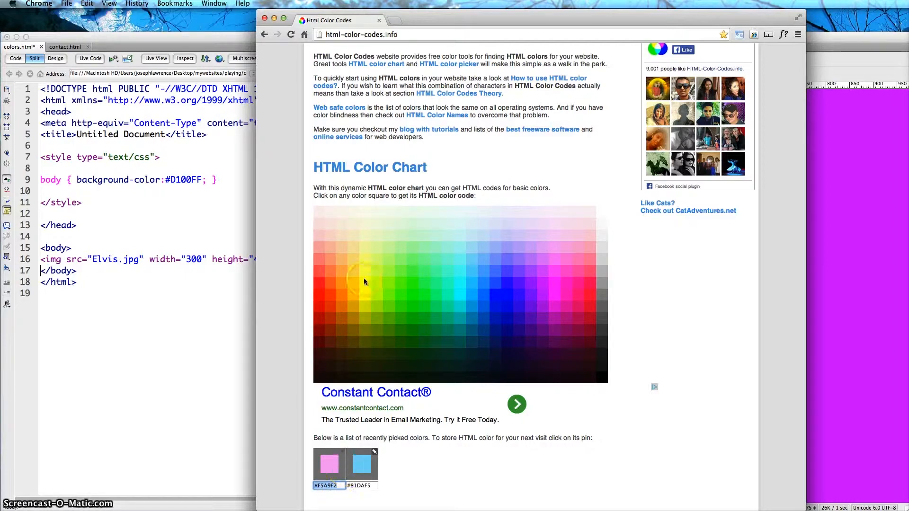
left_click(339, 274)
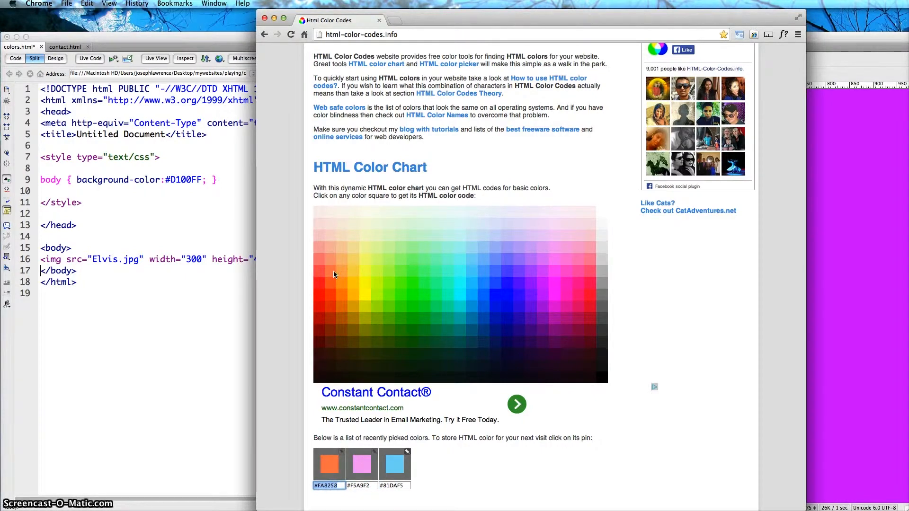
left_click(361, 236)
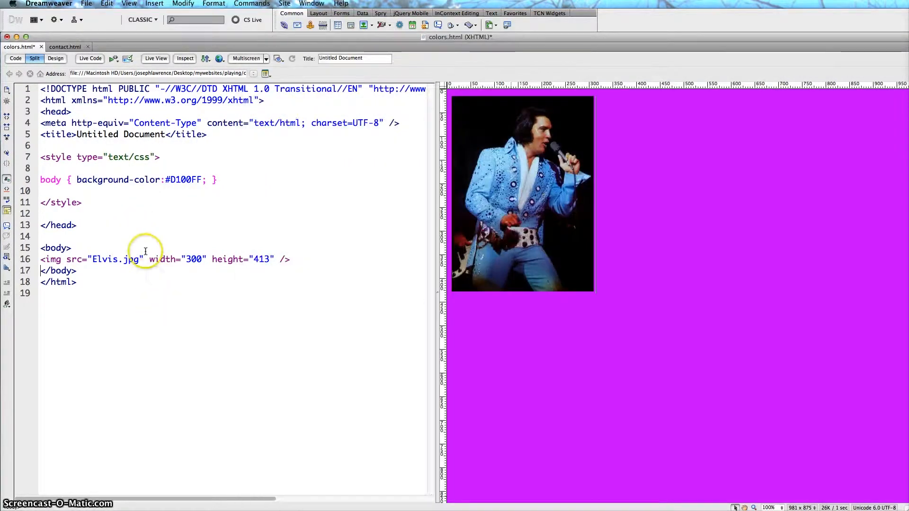
- Replace the body background value D100FF with F5F6CE in colors.html
double_click(184, 180)
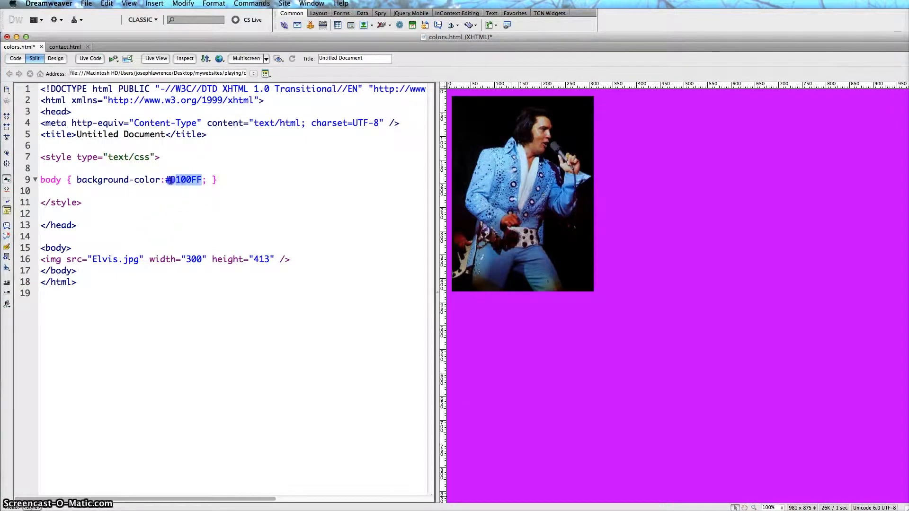
mouse_move(222, 202)
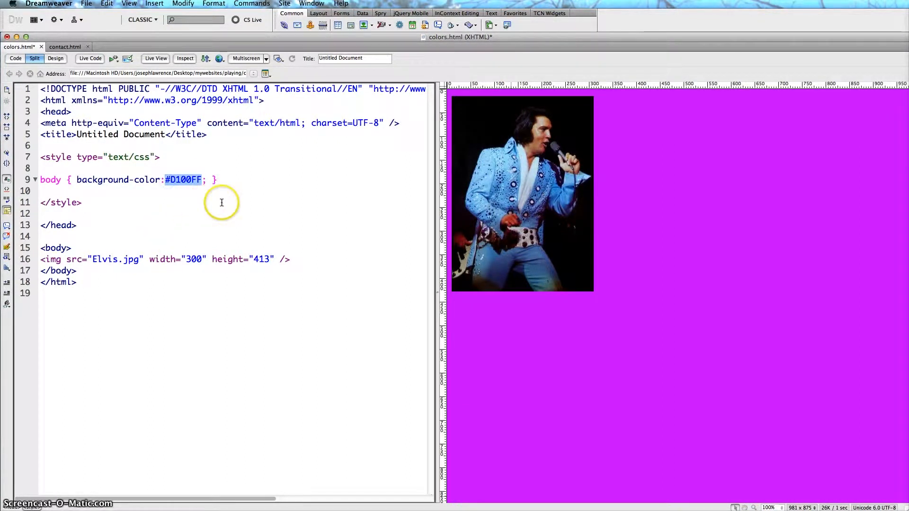
type("F5F6CE")
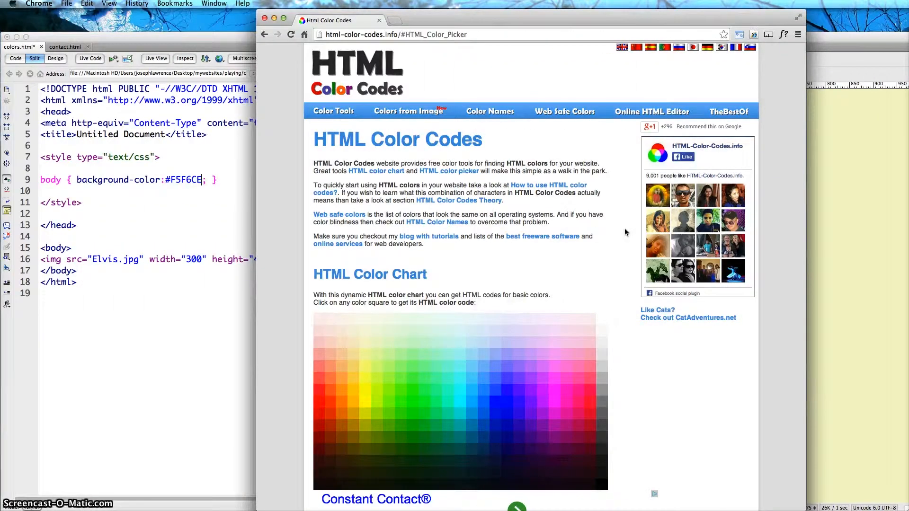
mouse_move(632, 230)
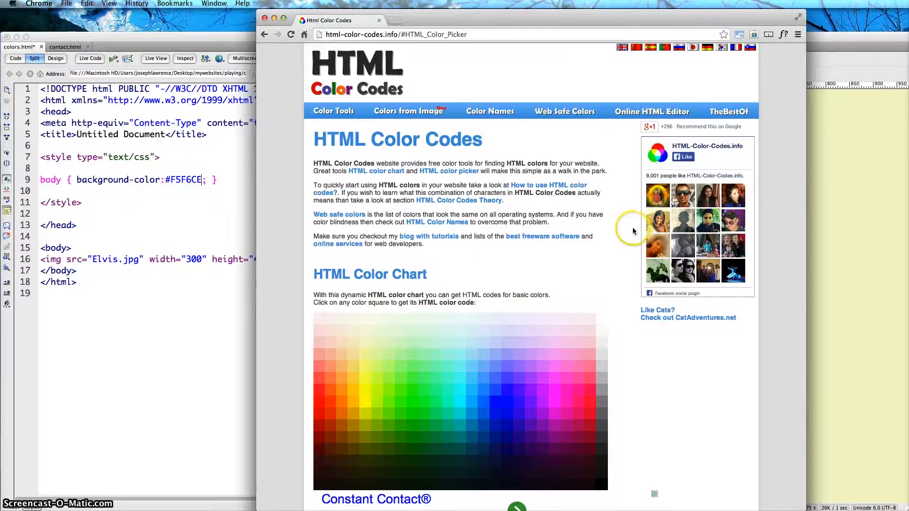
- Choose a pale grey-green #DCE6D8 in the HTML Color Picker and copy its hex code
scroll("down", 3)
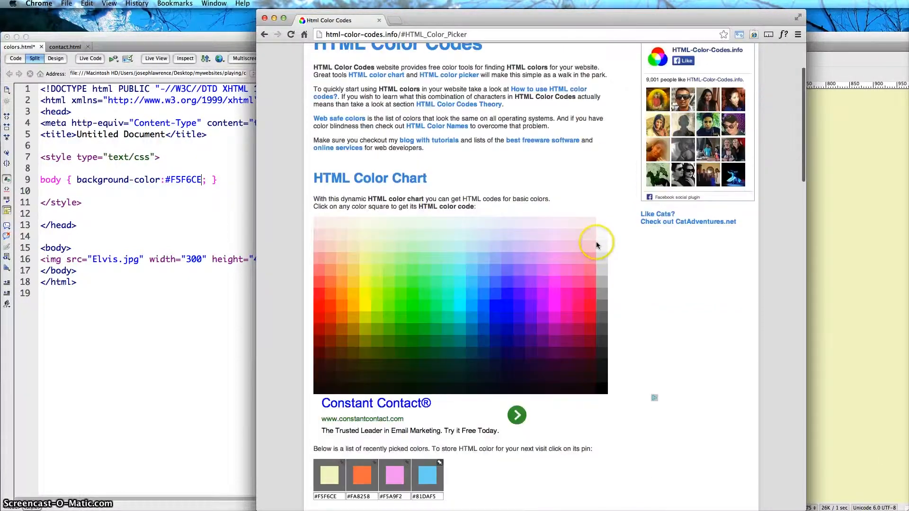
scroll("down", 3)
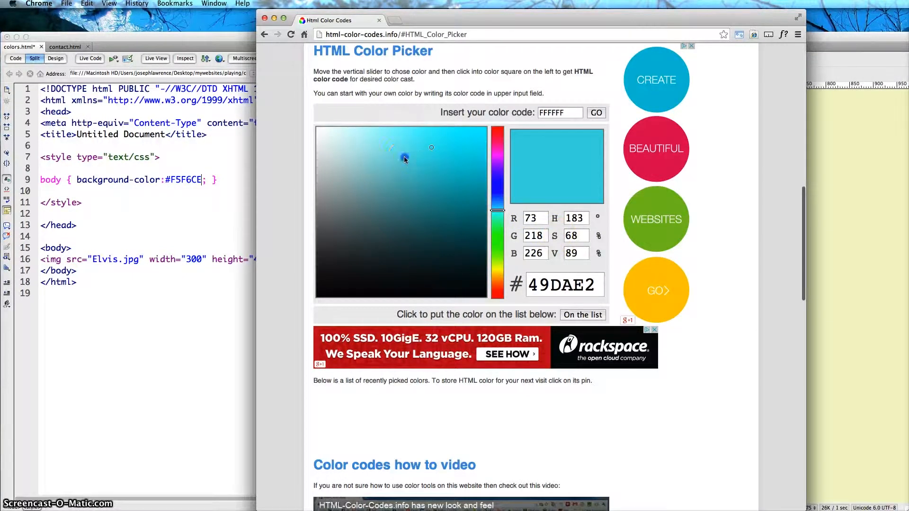
left_click(478, 191)
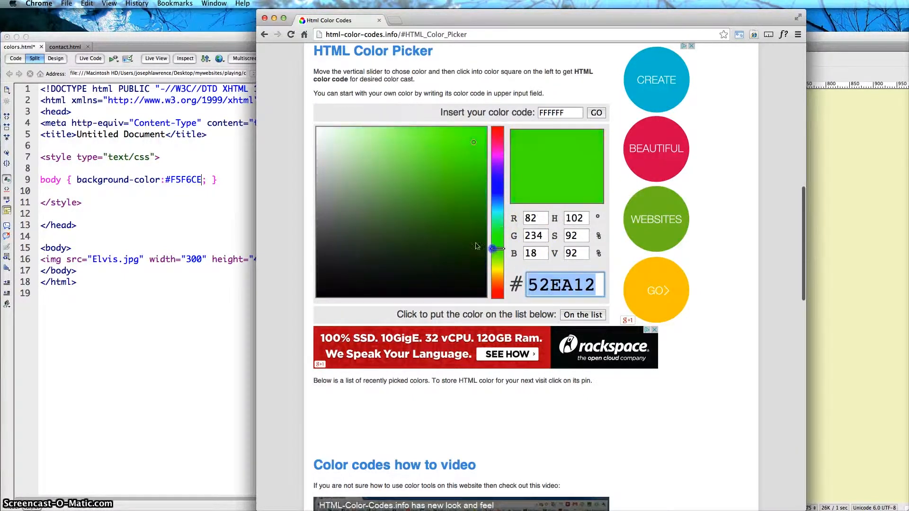
left_click(392, 223)
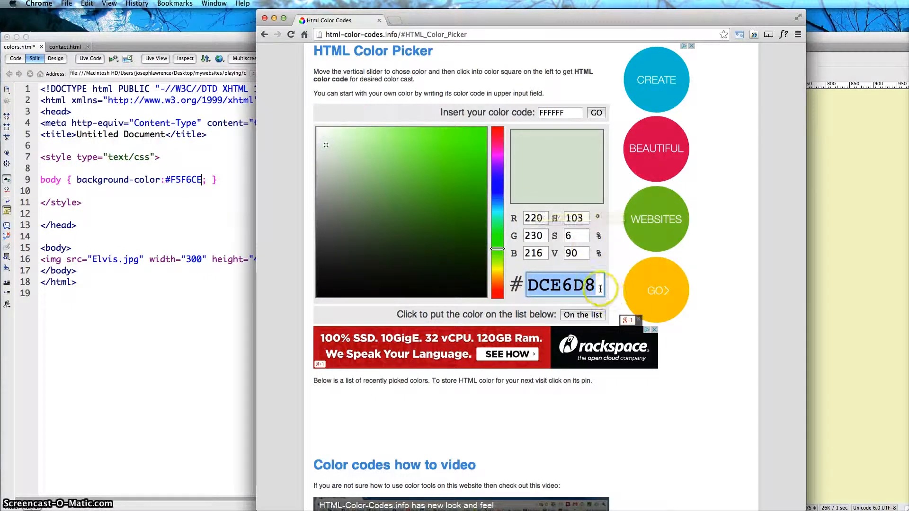
right_click(560, 284)
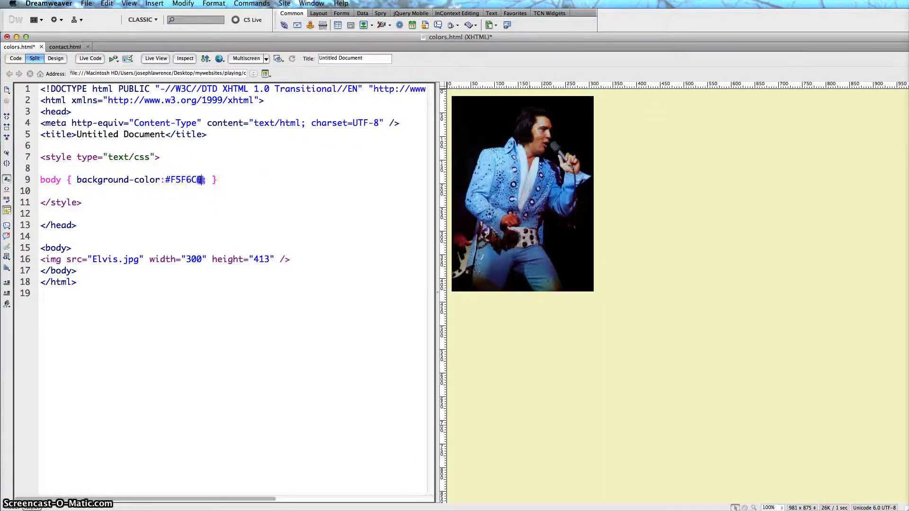
- Replace the body background value F5F6CE with the copied DCE6D8 and refresh the preview
double_click(184, 180)
type("CE6D8;")
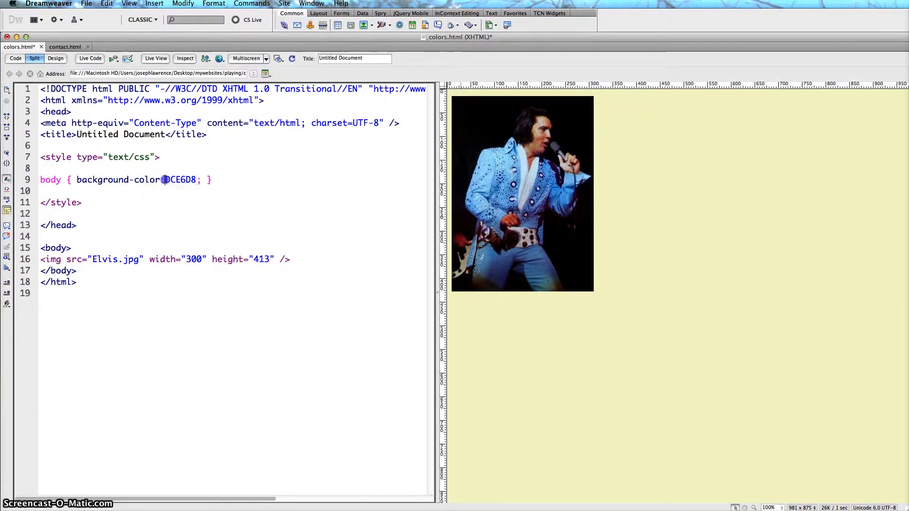
left_click(165, 180)
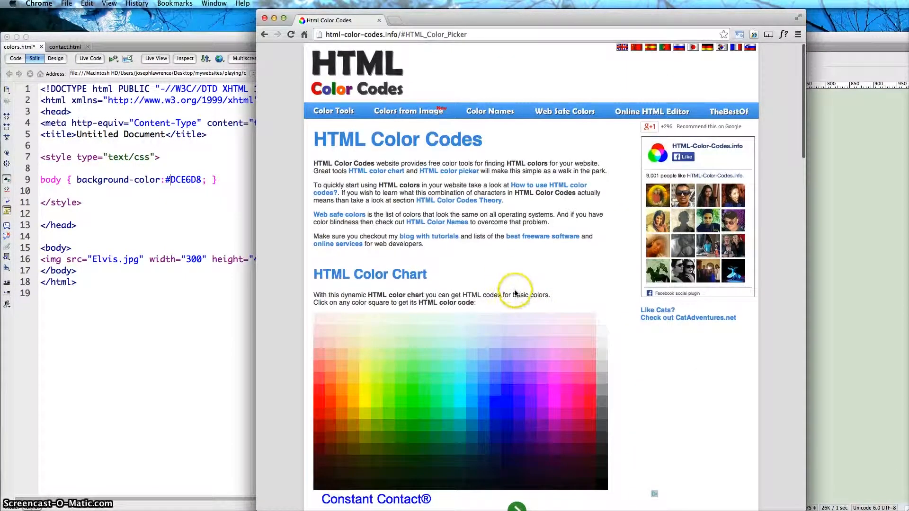
mouse_move(411, 111)
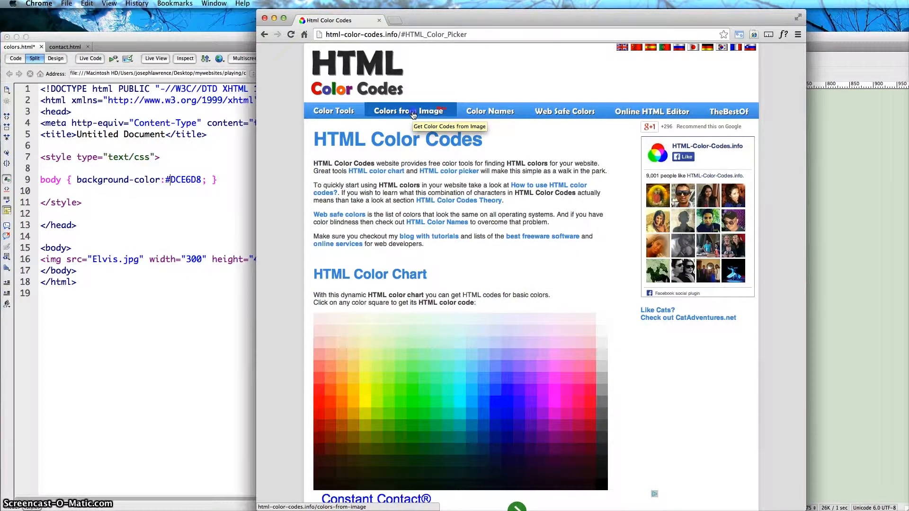
- On the Get Colors from Image page, choose Elvis.jpg from the Desktop as the image file
left_click(411, 111)
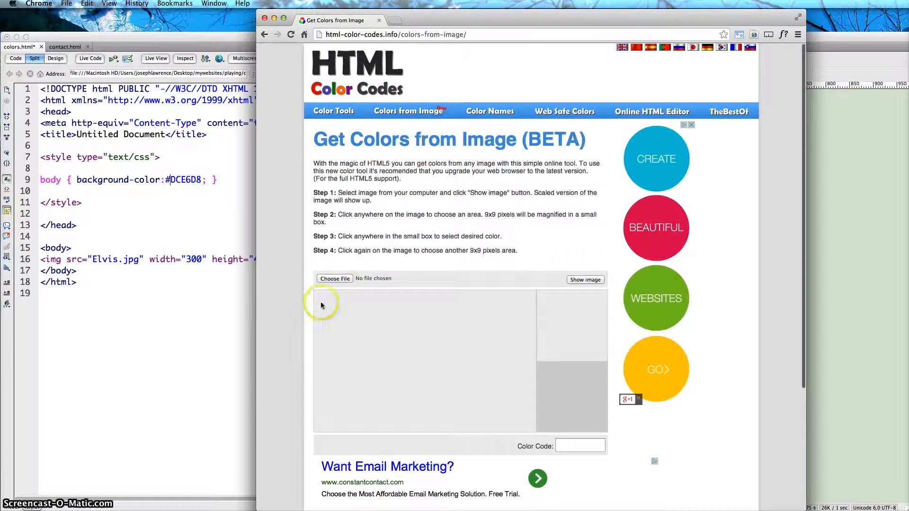
left_click(335, 279)
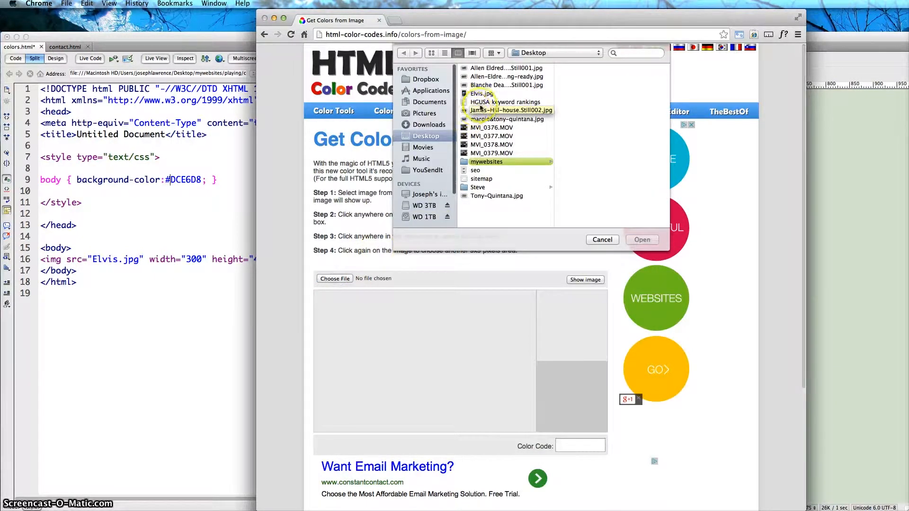
left_click(482, 93)
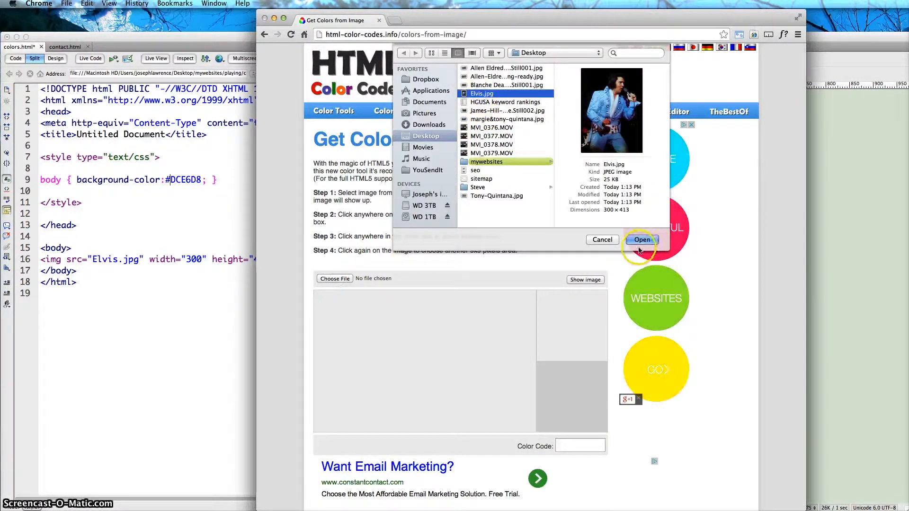
left_click(642, 239)
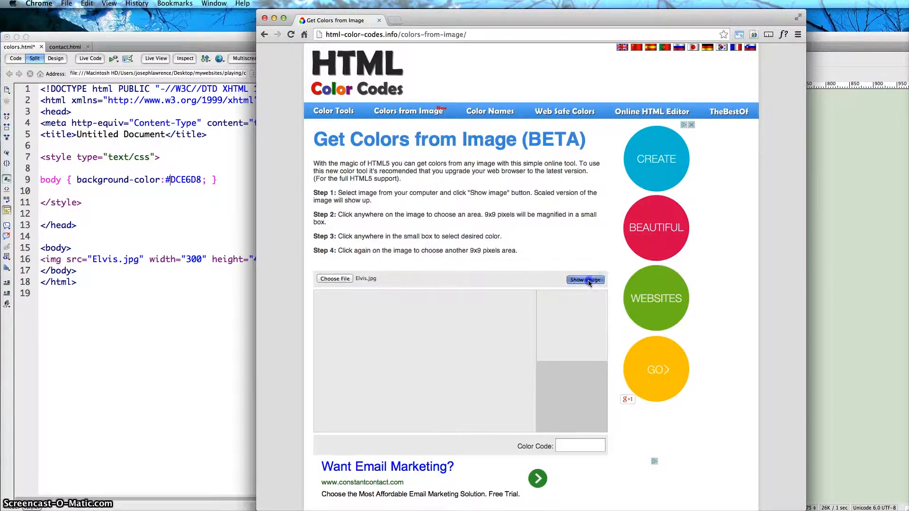
- Show the Elvis photo and magnify several spots on his blue suit
left_click(585, 280)
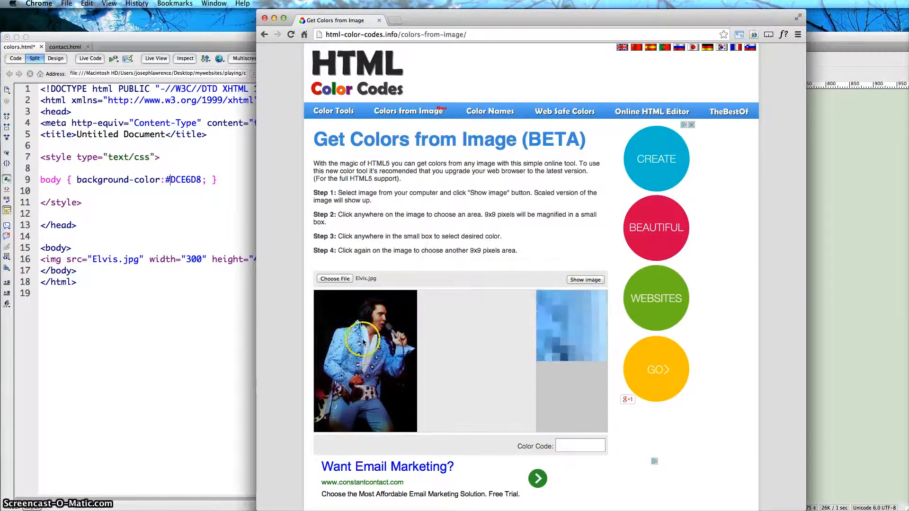
left_click(350, 351)
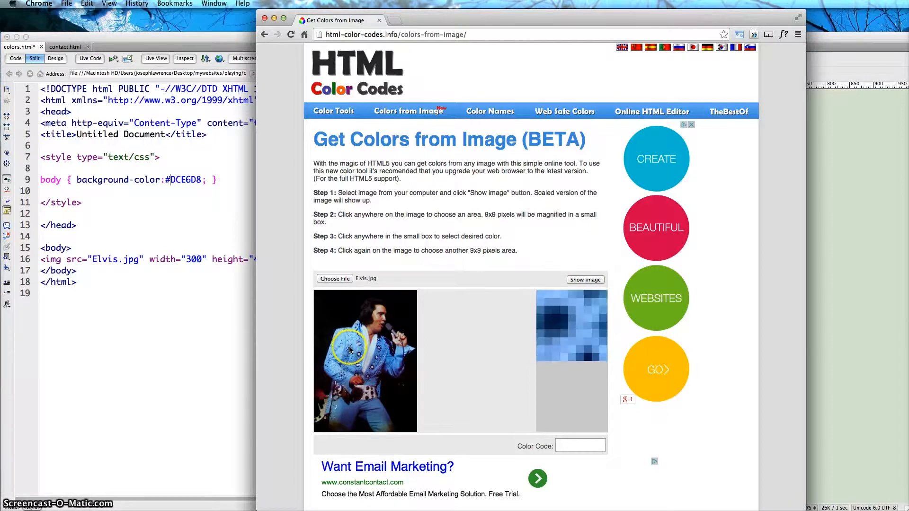
left_click(350, 352)
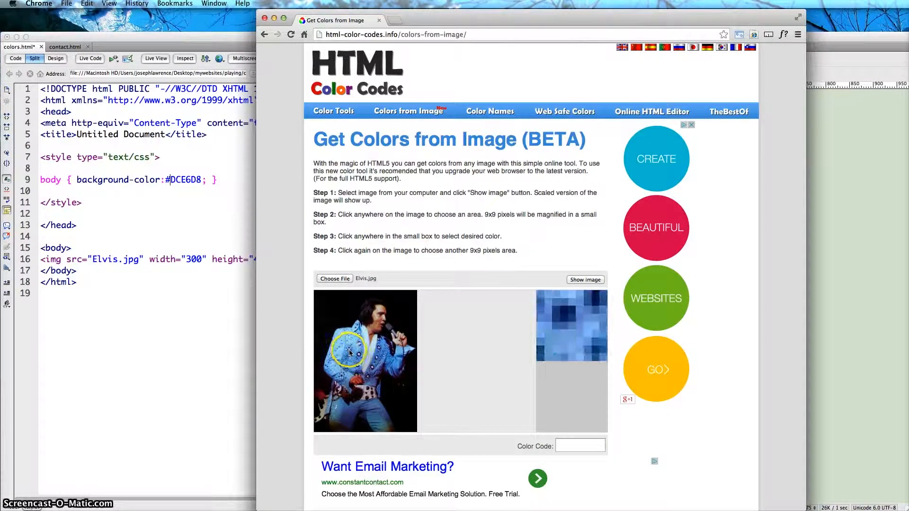
left_click(351, 354)
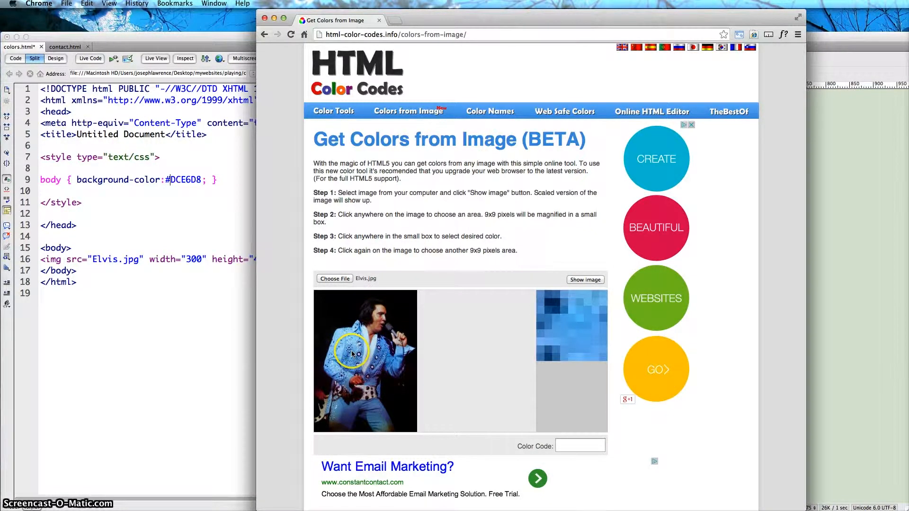
left_click(342, 342)
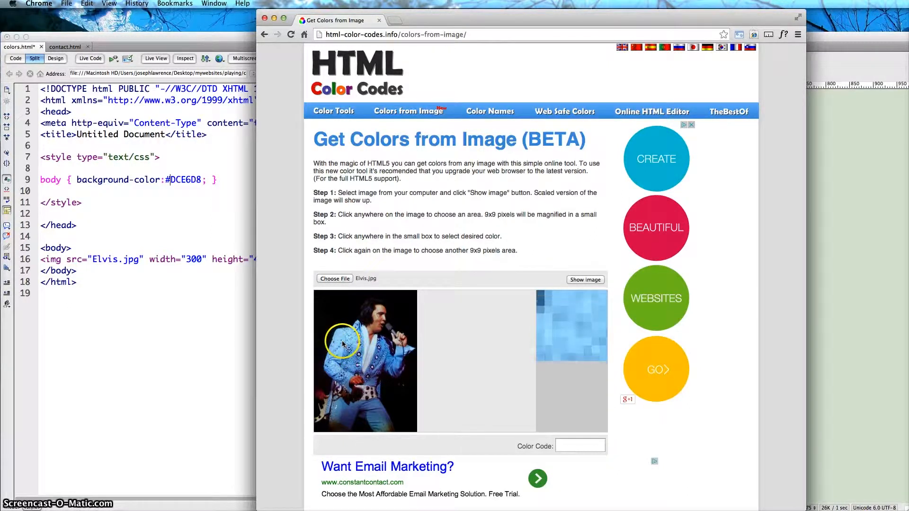
- Pick the light blue #90D0EB from the magnifier and select its color code for copying
left_click(406, 390)
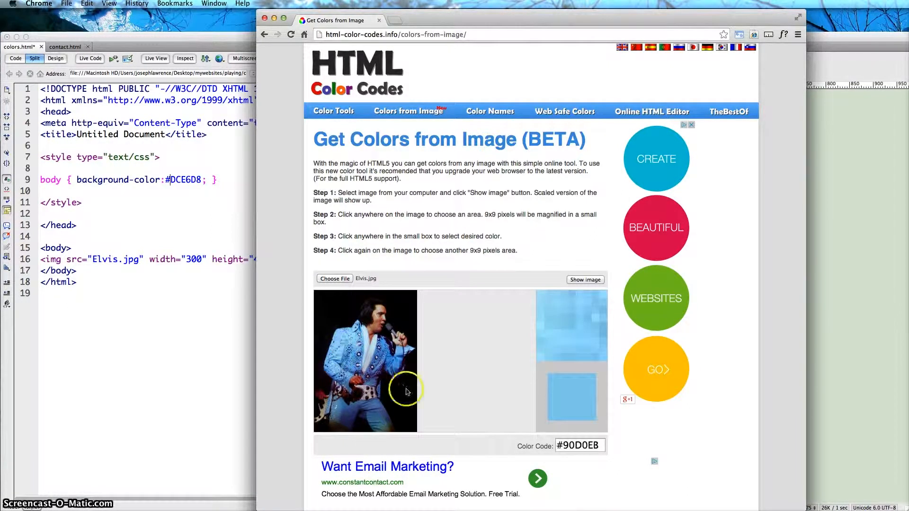
double_click(576, 445)
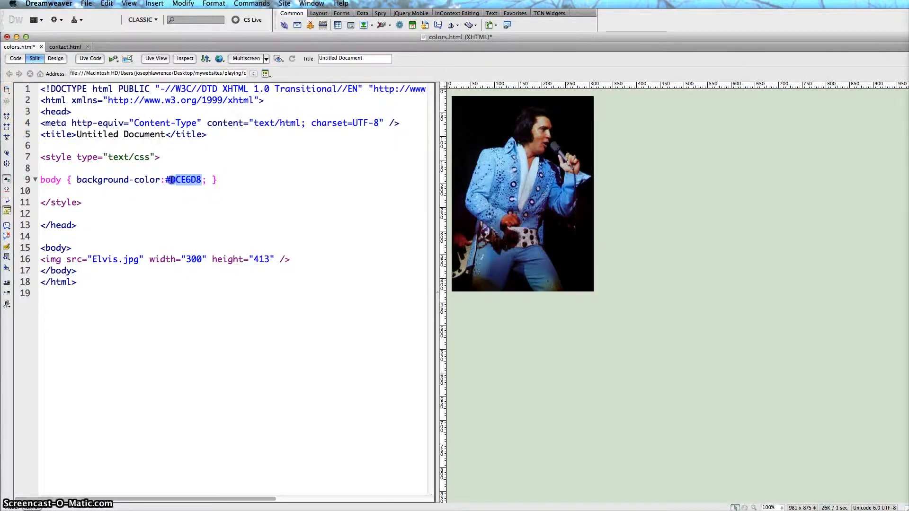
- Set the body background-color in colors.html to the sampled light blue 90D0EB
type("90D0EB")
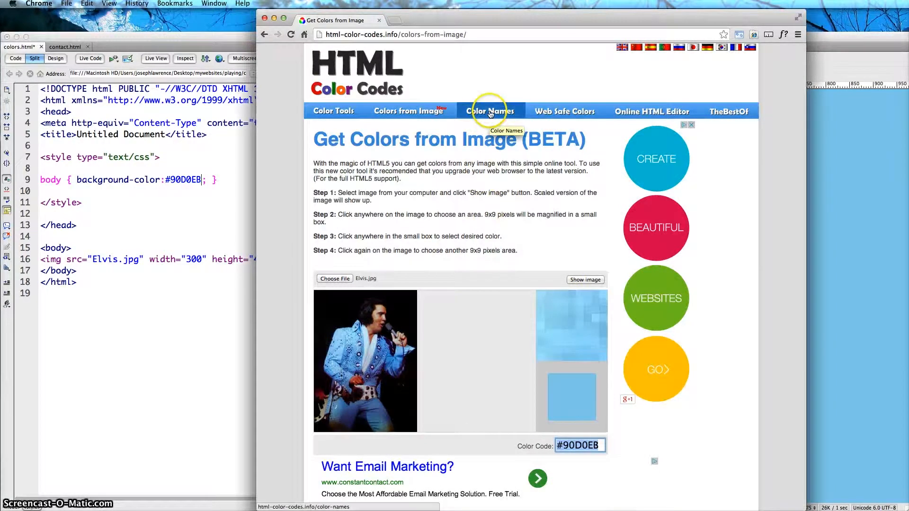
- Browse the Color Names and Web Safe Colors pages, then start editing in the Online HTML Editor
left_click(490, 111)
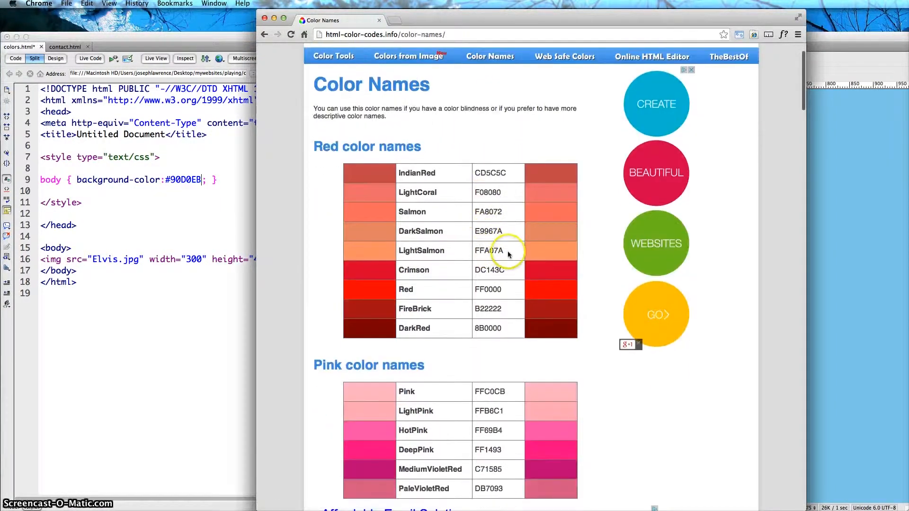
scroll("down", 3)
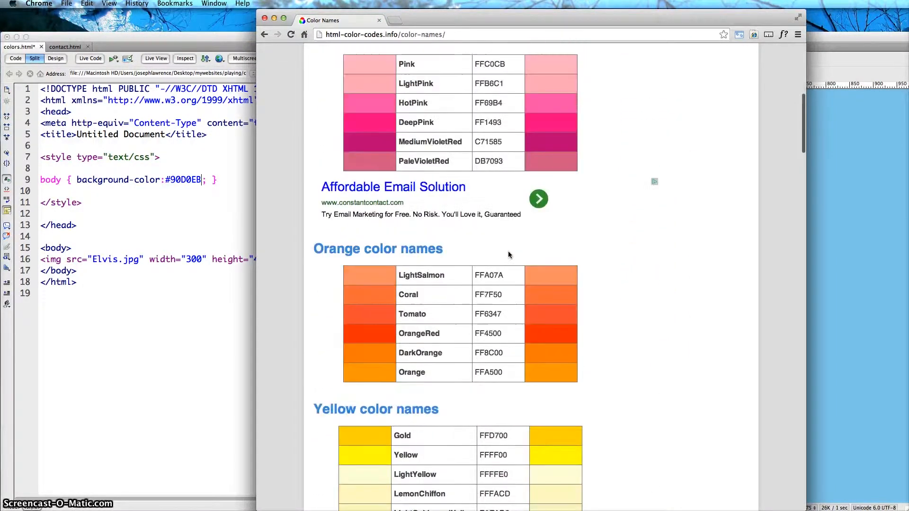
left_click(564, 112)
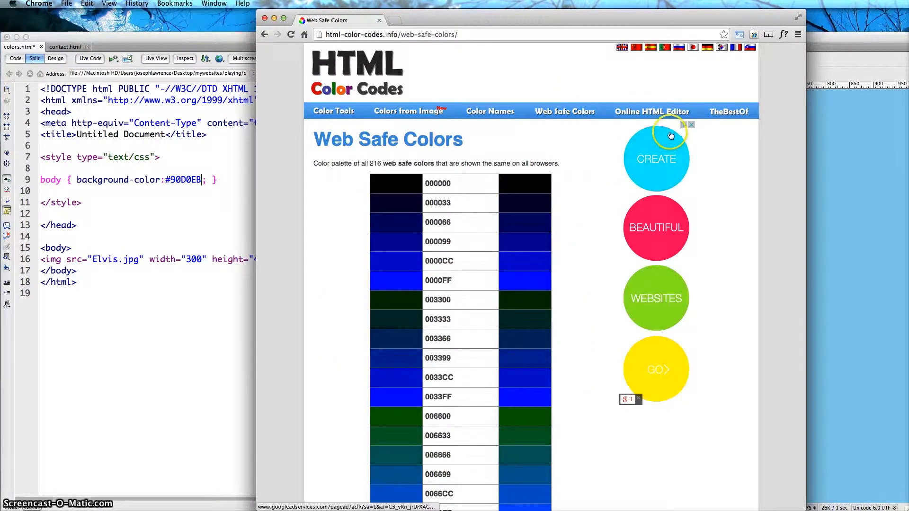
left_click(651, 111)
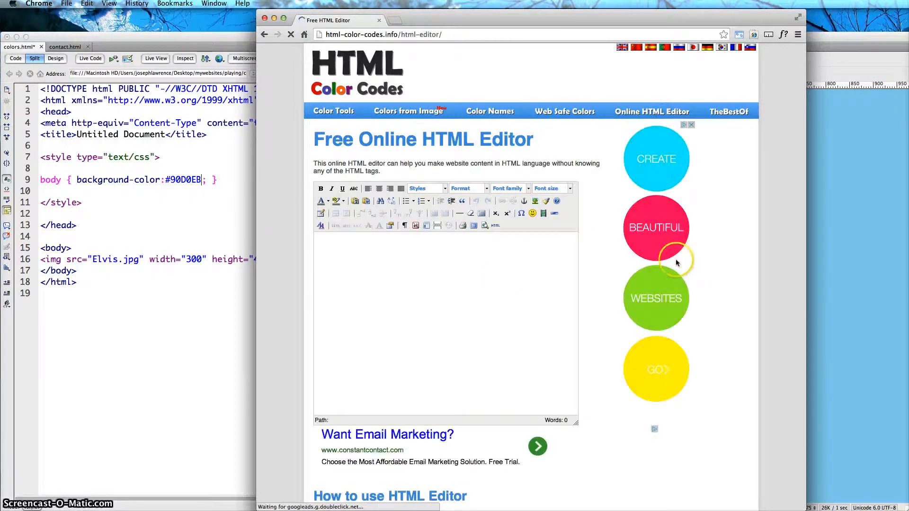
left_click(390, 290)
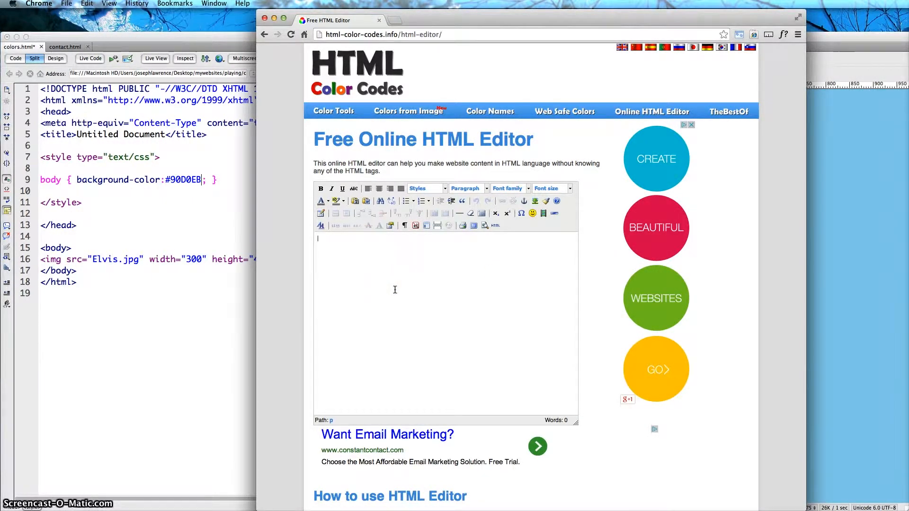
mouse_move(416, 289)
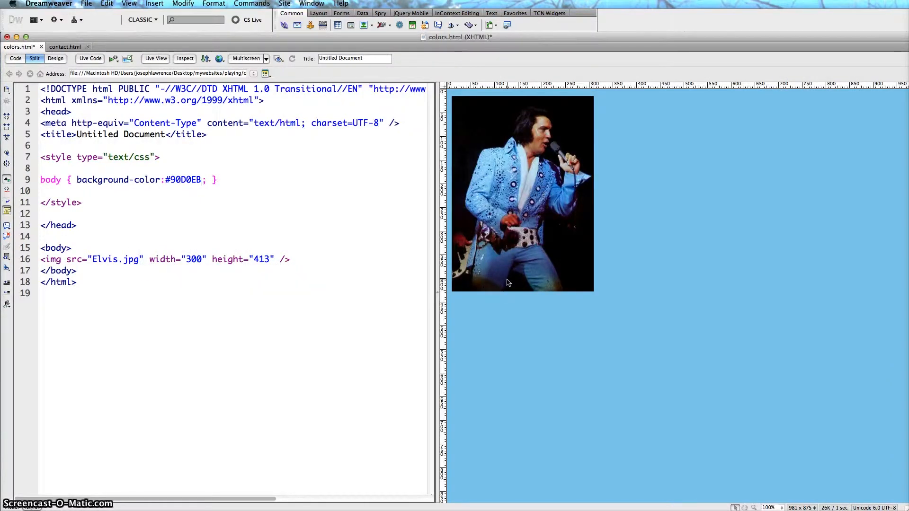
- Return to Dreamweaver's code view so the preview shows Elvis on the #90D0EB background
left_click(203, 180)
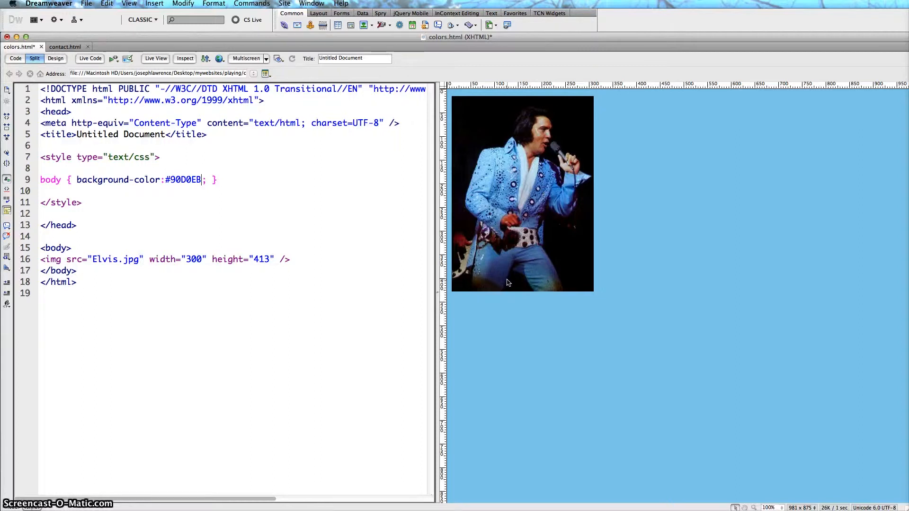